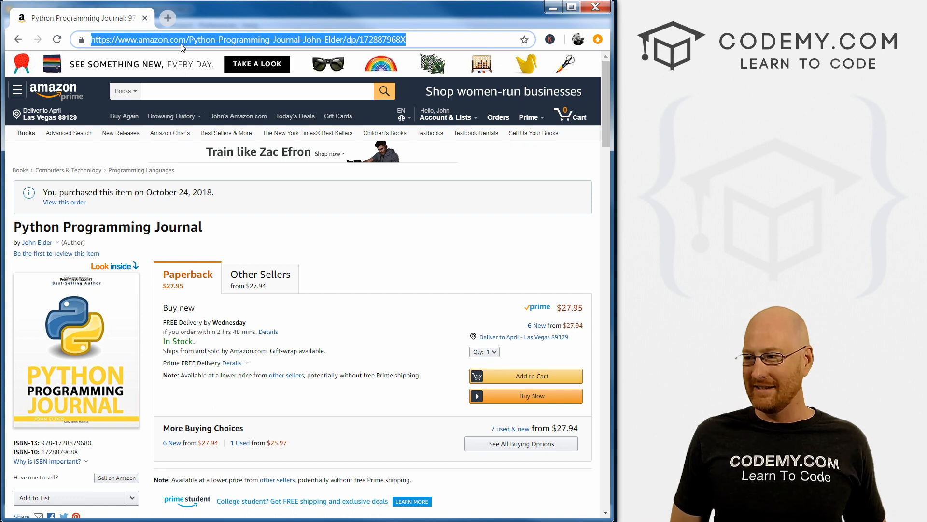
mouse_move(133, 203)
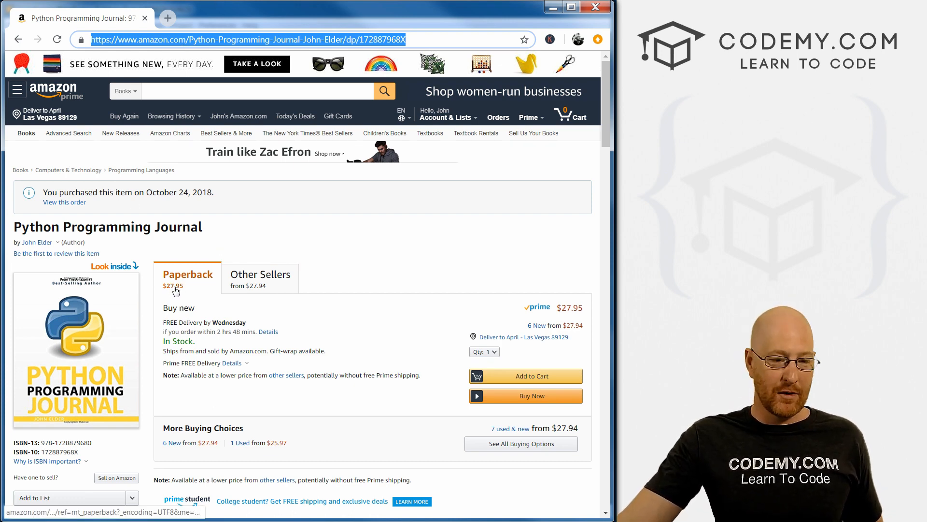
- Scroll through hello.py and highlight Dictionaries in the DATA TYPES comment list
scroll("down", 3)
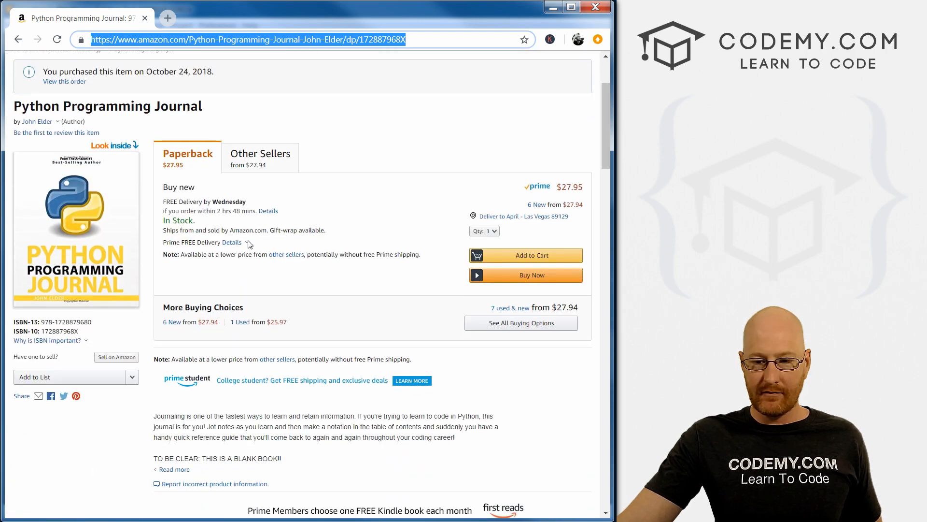
scroll("down", 3)
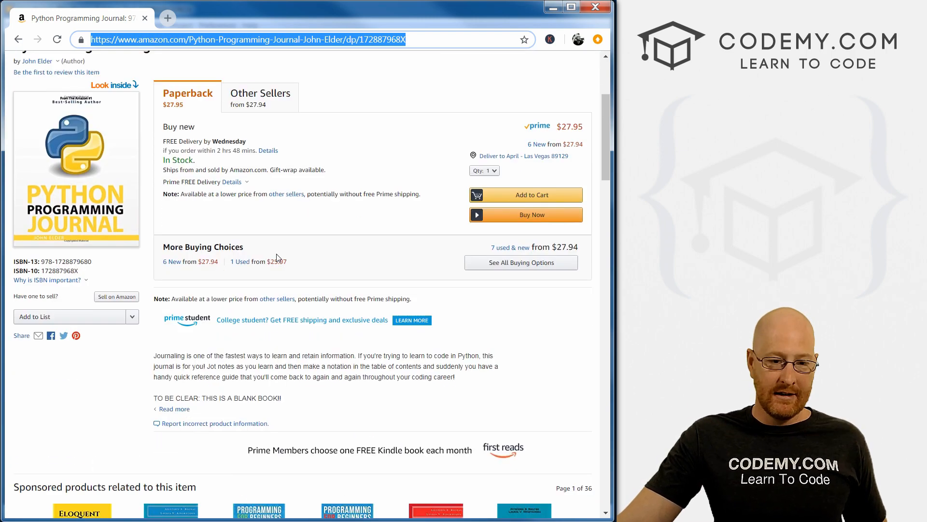
scroll("down", 3)
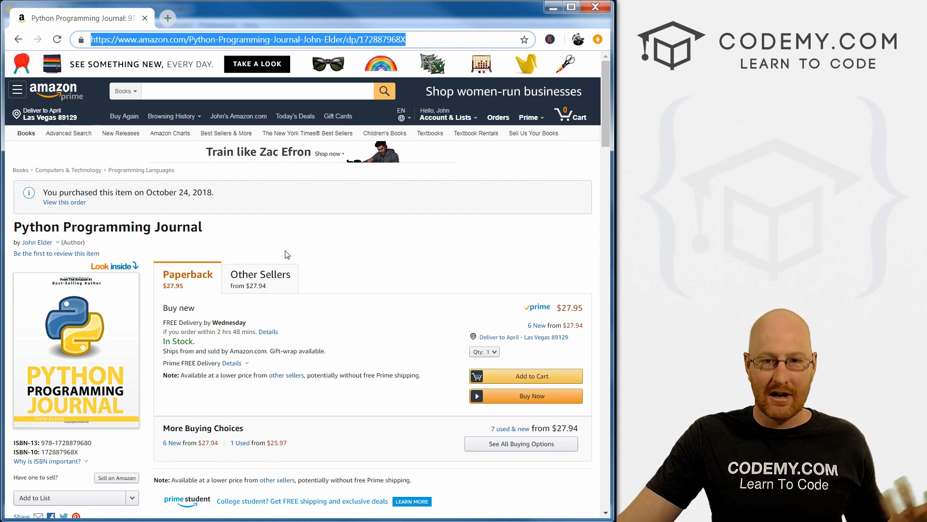
scroll("down", 3)
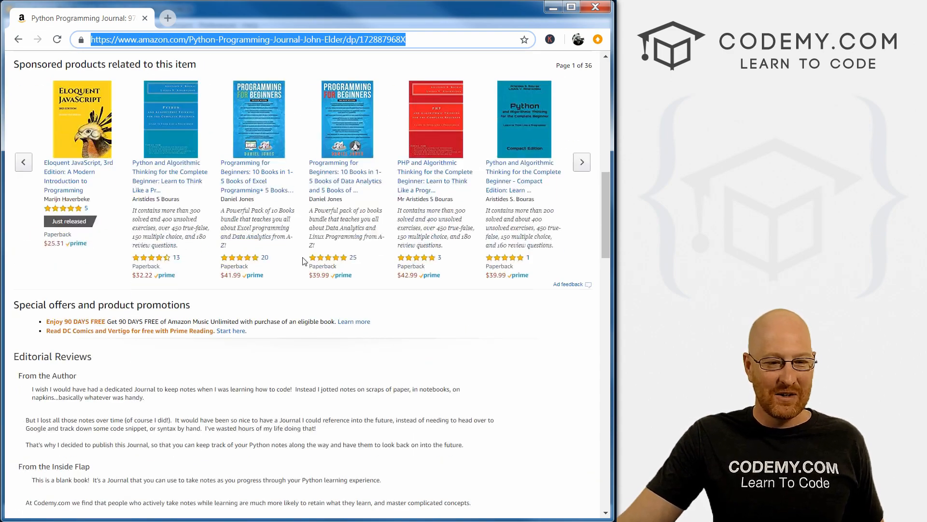
scroll("up", 3)
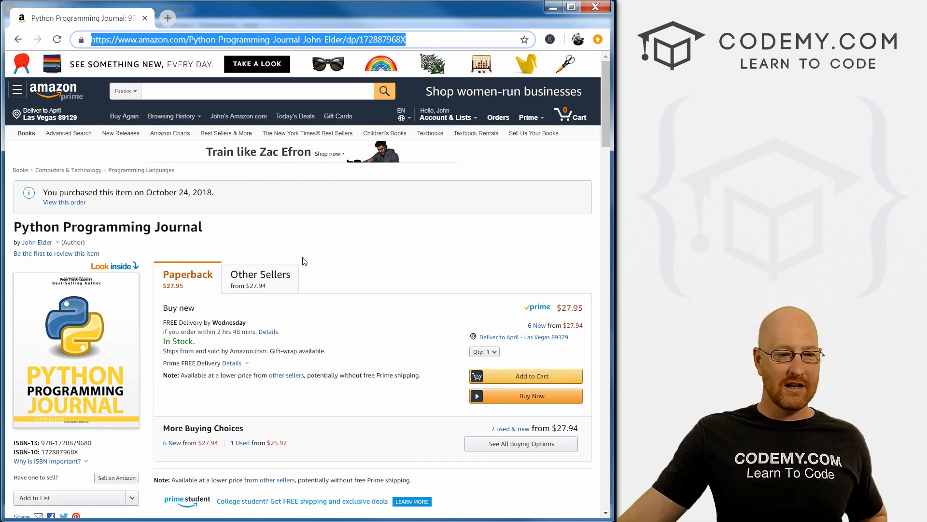
mouse_move(183, 205)
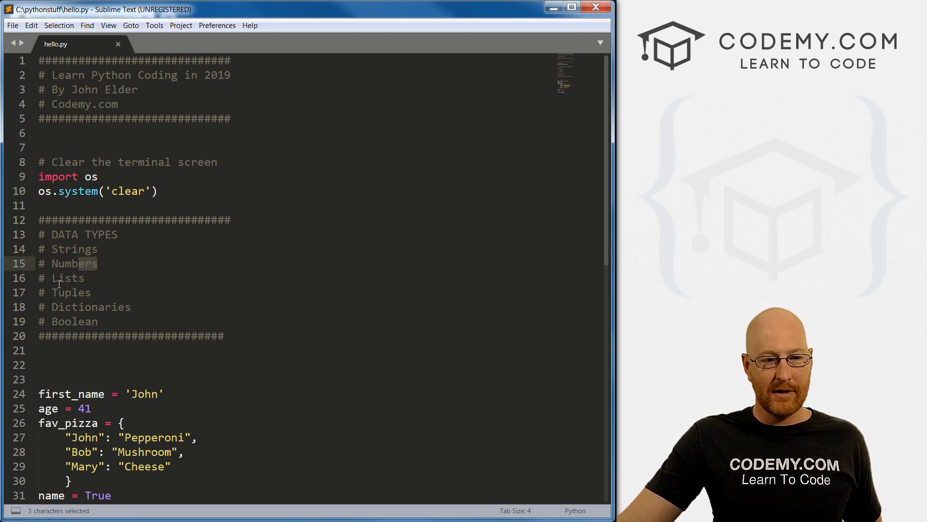
double_click(67, 278)
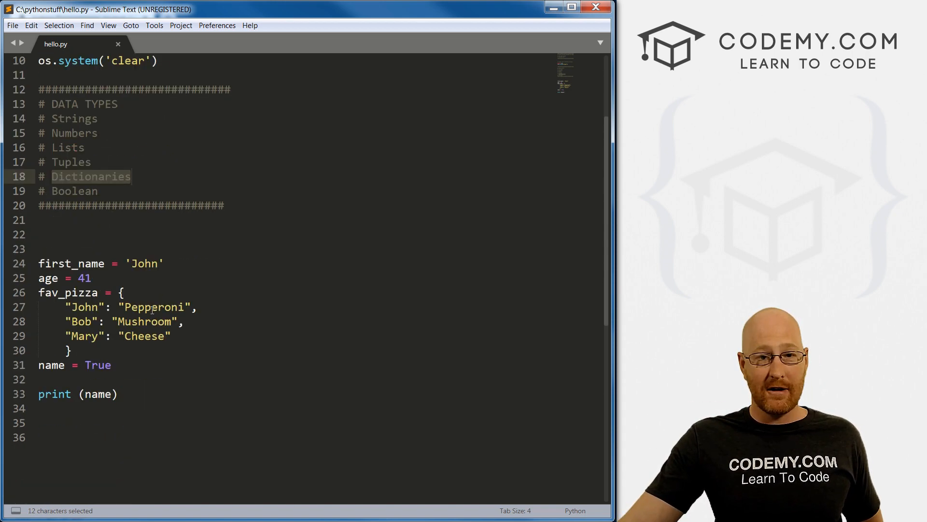
scroll("down", 3)
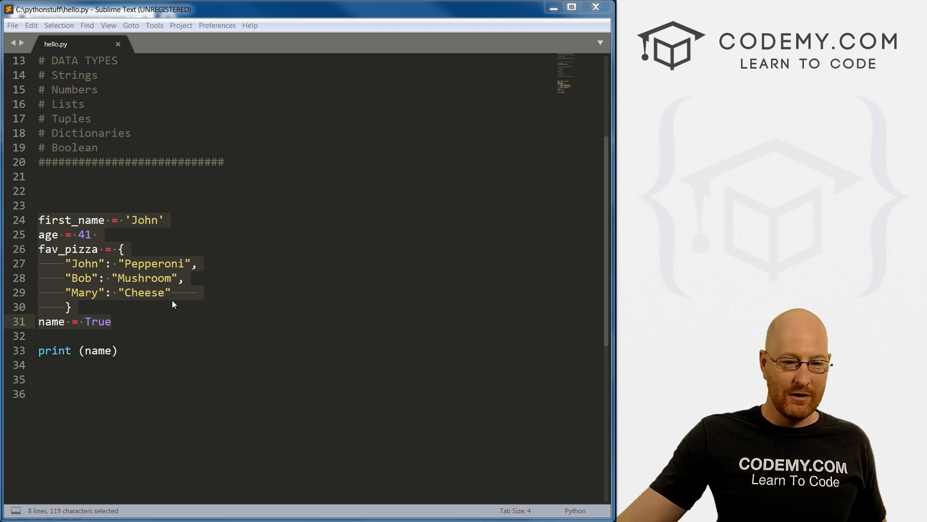
double_click(87, 264)
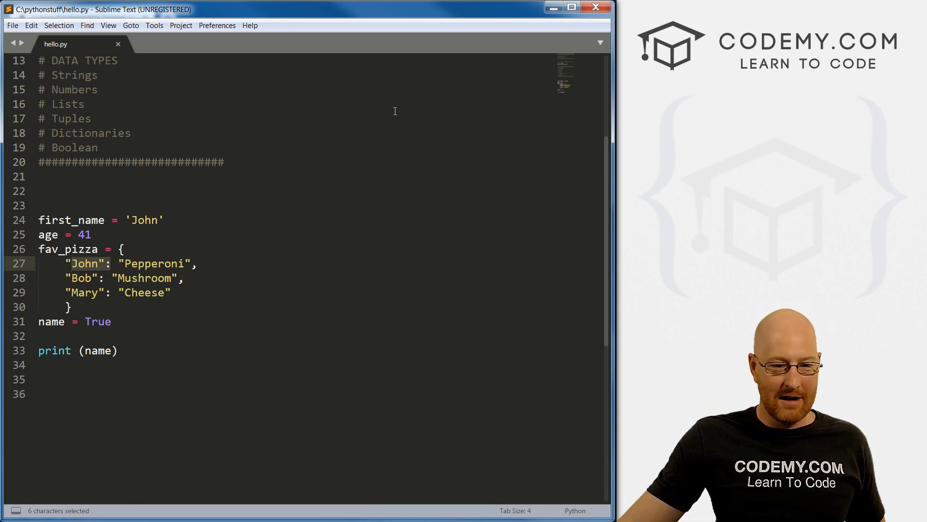
double_click(155, 263)
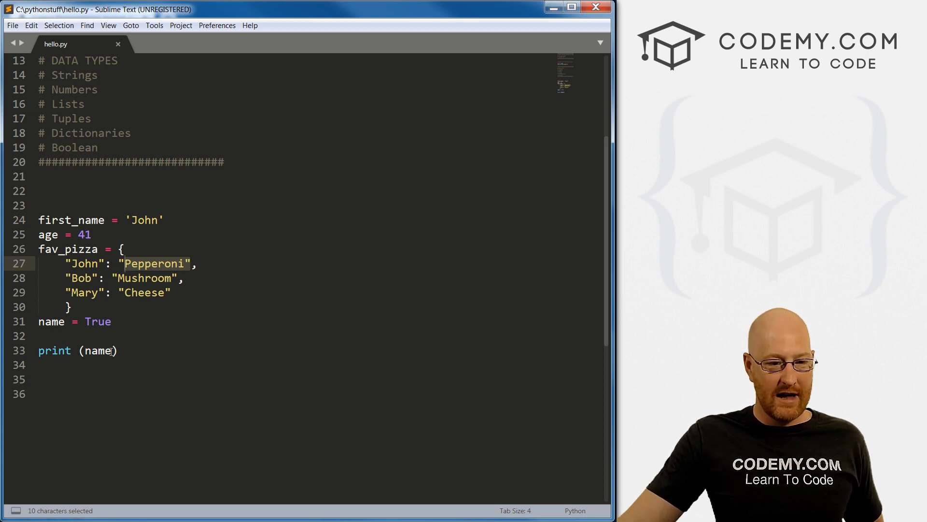
left_click(126, 279)
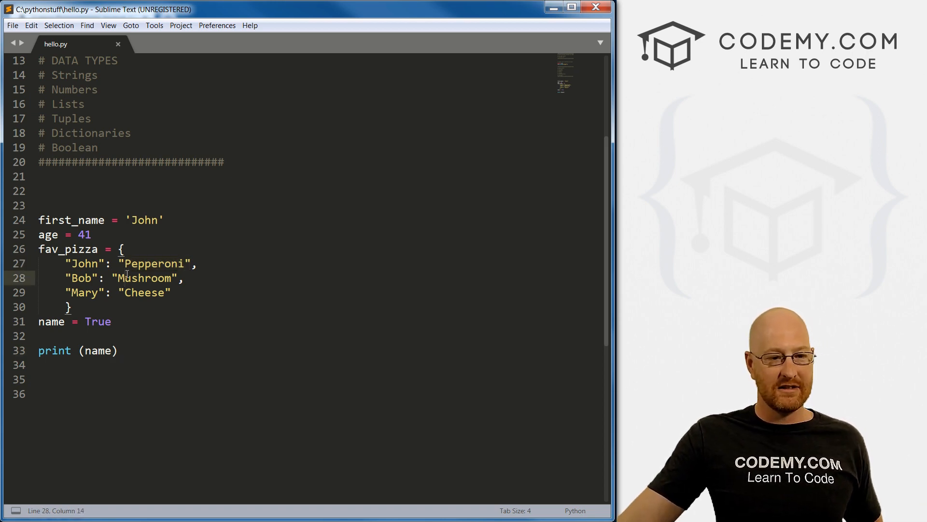